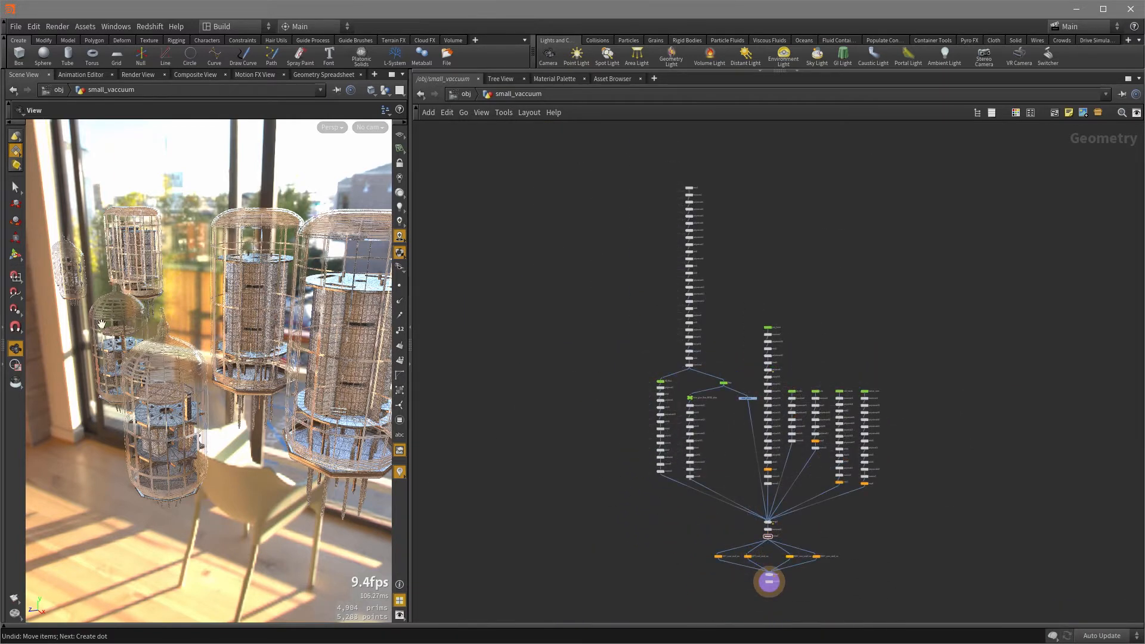
pyautogui.moveTo(536, 561)
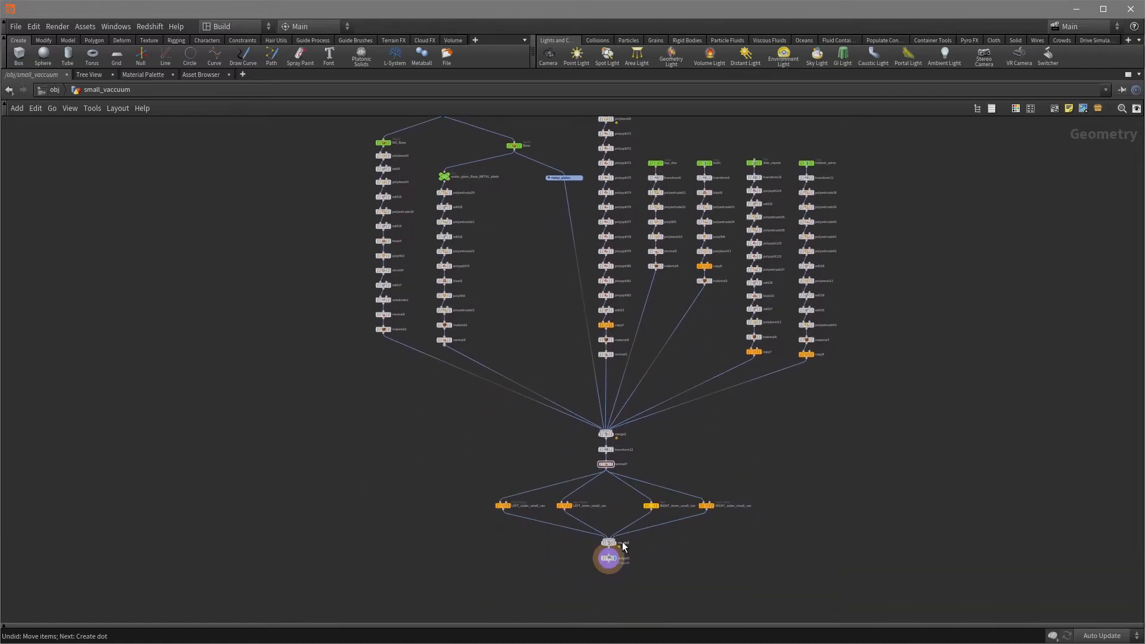
pyautogui.moveTo(809, 557)
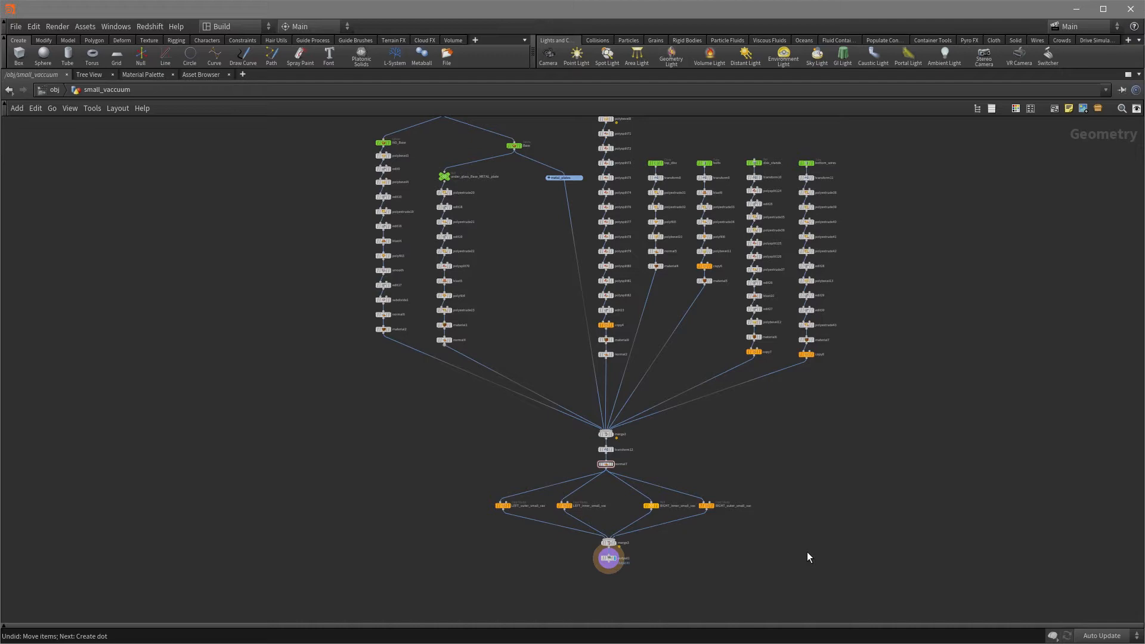
# Add a dot below normal7 and place dots above LEFT_outer_small_vac and RIGHT_inner_small_vac
pyautogui.scroll(-3)
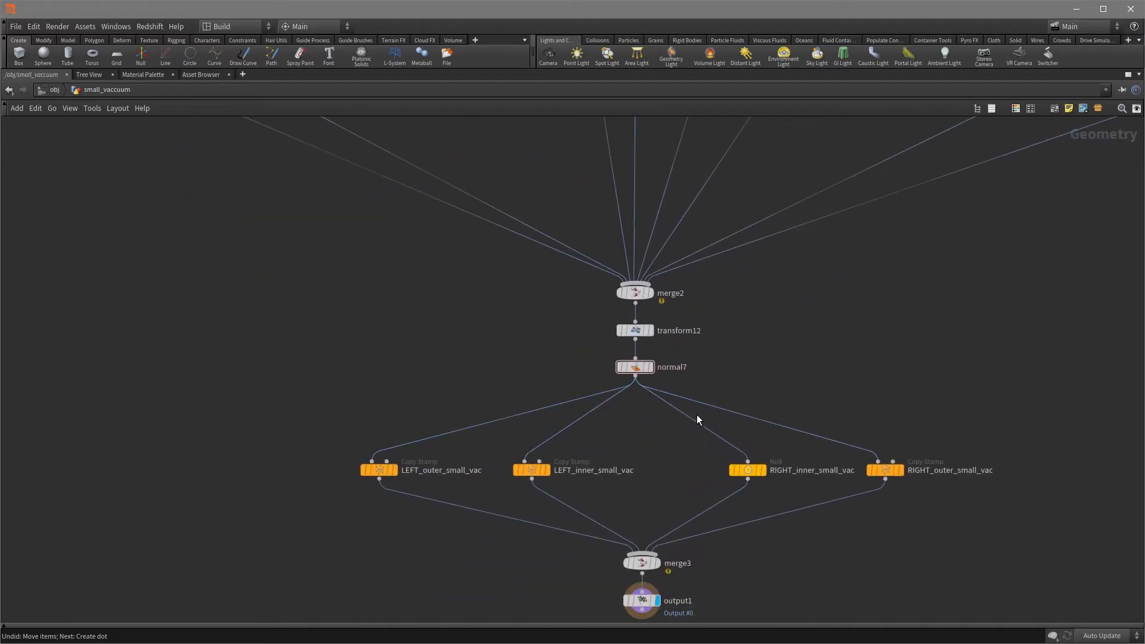
pyautogui.moveTo(744, 383)
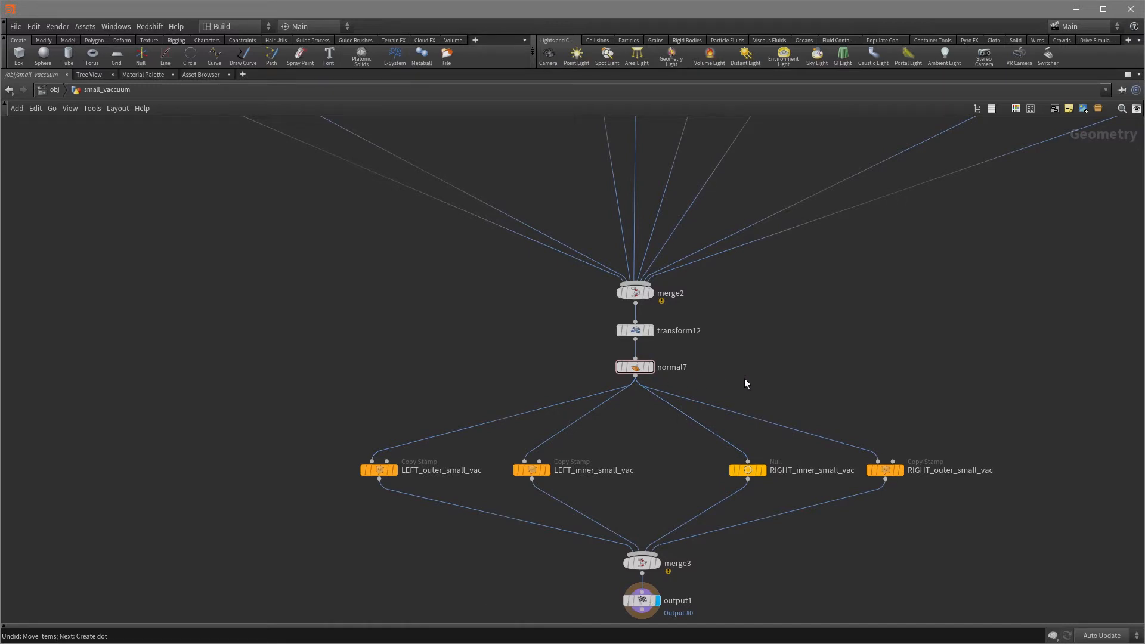
pyautogui.moveTo(723, 417)
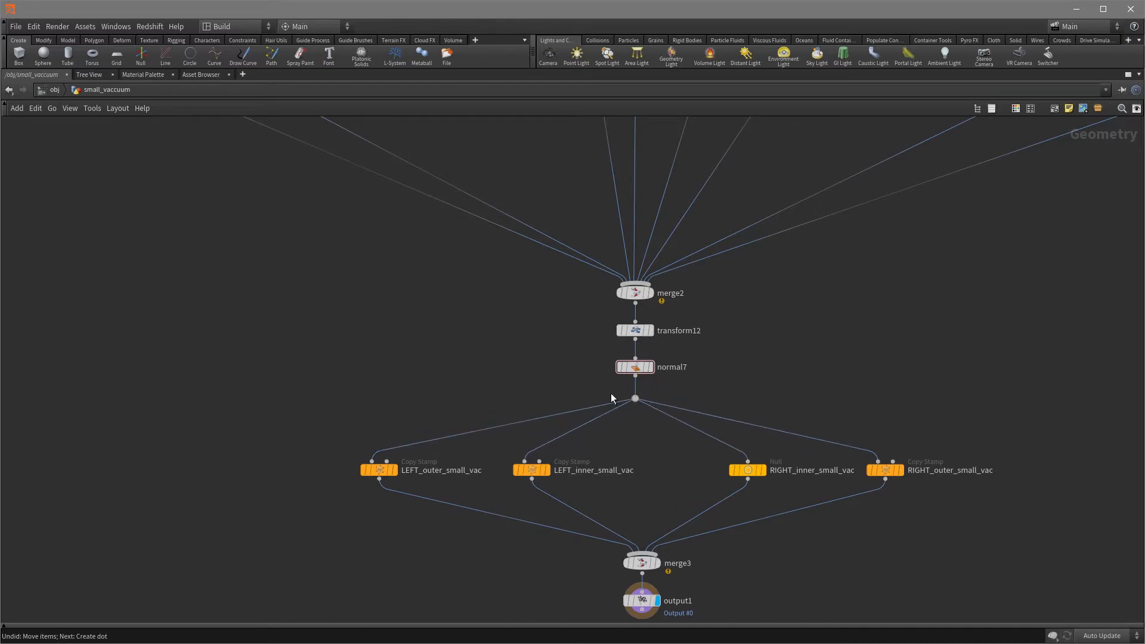
pyautogui.click(634, 399)
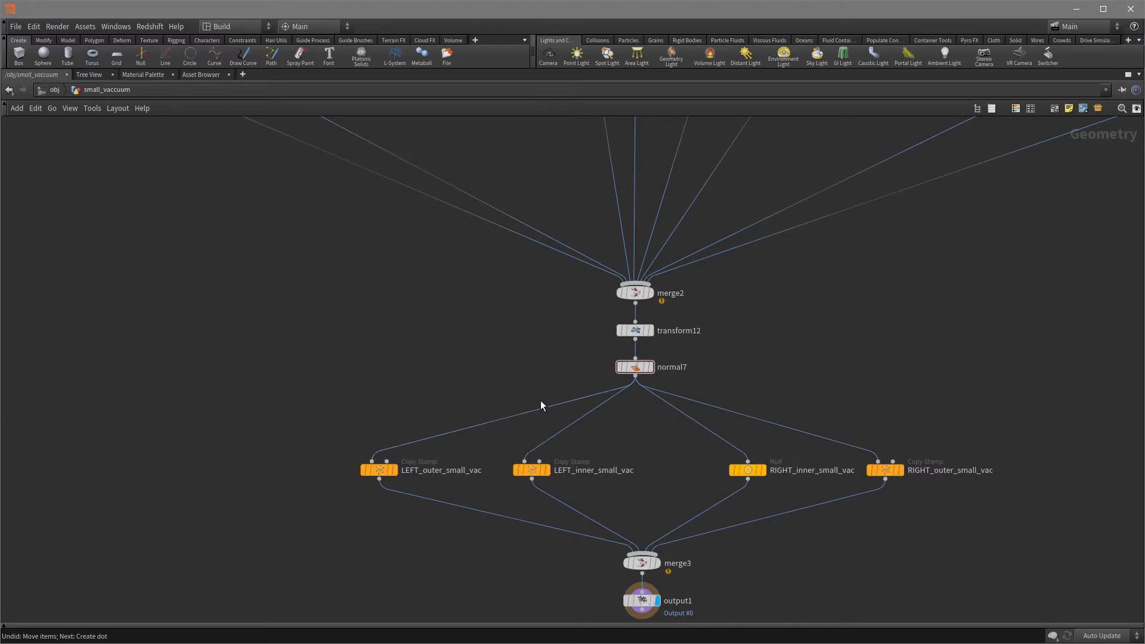
pyautogui.moveTo(537, 429)
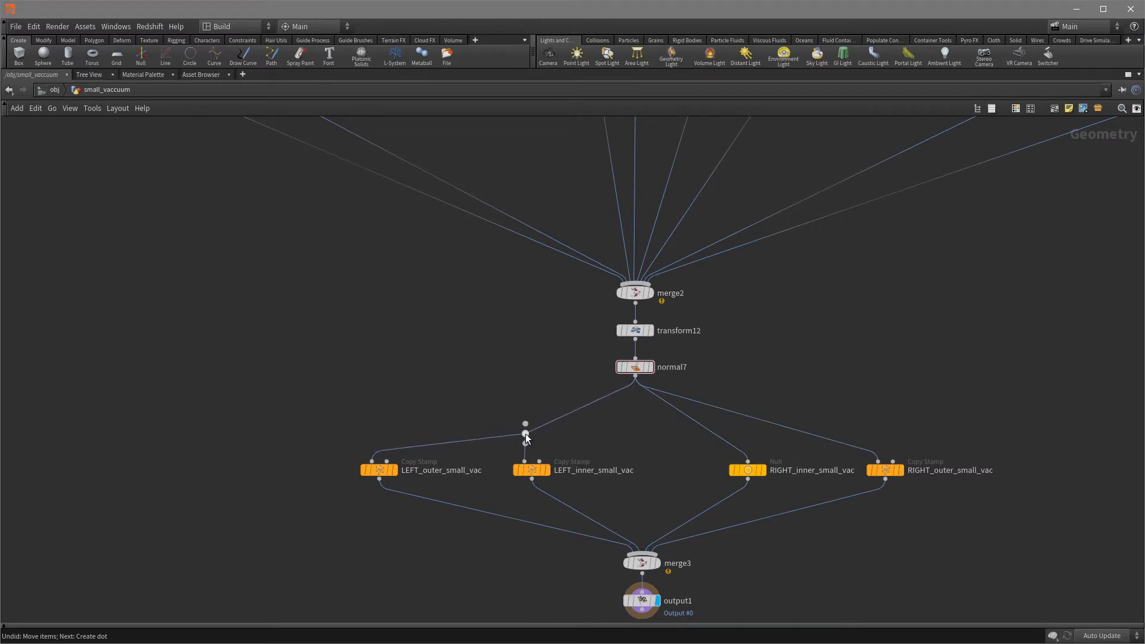
pyautogui.moveTo(525, 423); pyautogui.dragTo(378, 427)
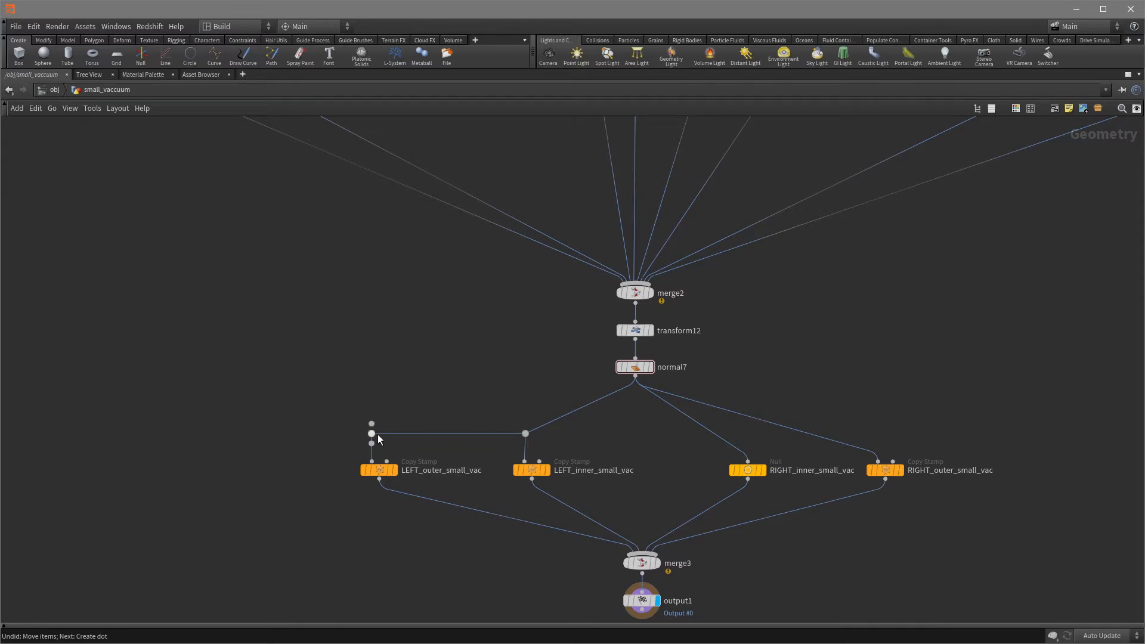
pyautogui.moveTo(723, 445)
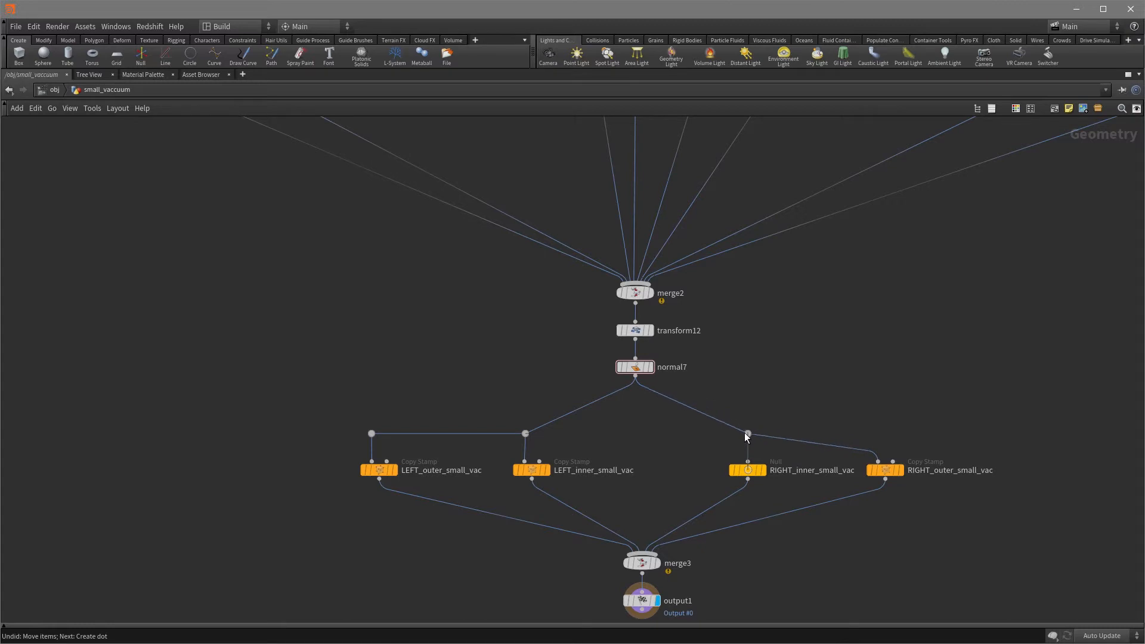
pyautogui.moveTo(747, 433); pyautogui.dragTo(871, 431)
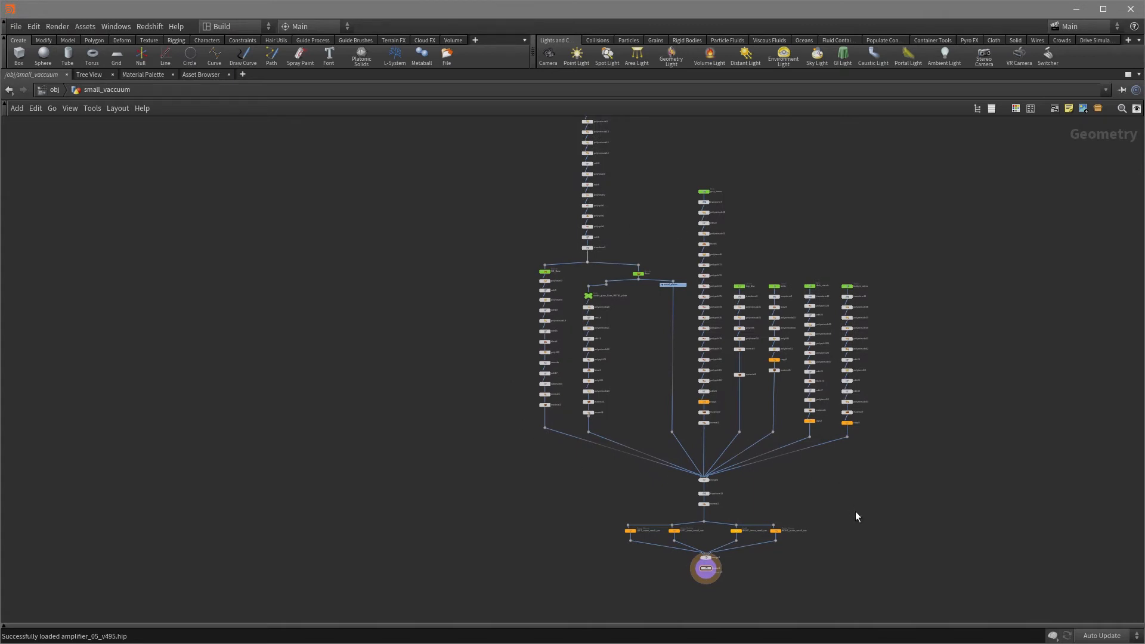
pyautogui.moveTo(906, 489)
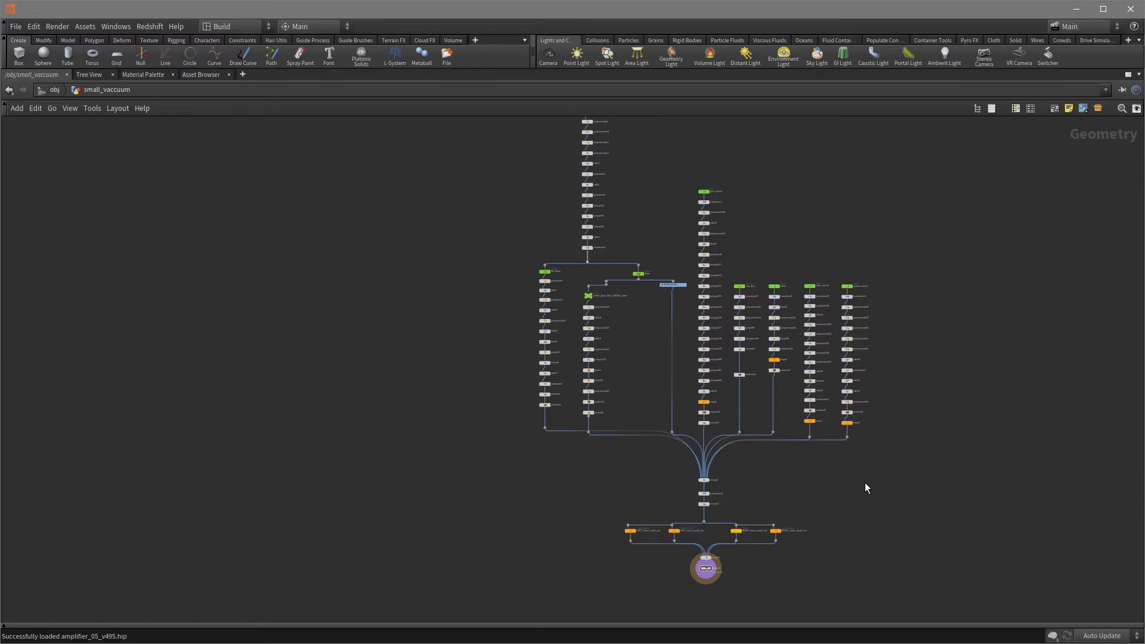
# Toggle rounded wire drawing with Shift+S across the framed network
pyautogui.press('shift+s')
pyautogui.write('n')
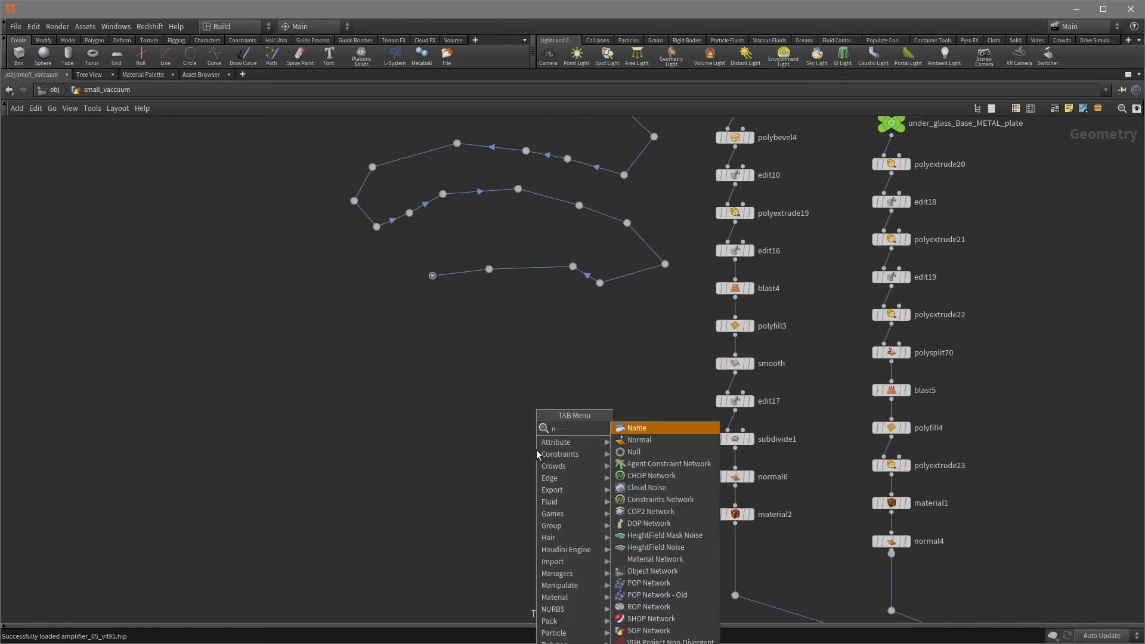
# Place a Null node and wire the last dot into null1's input
pyautogui.click(632, 451)
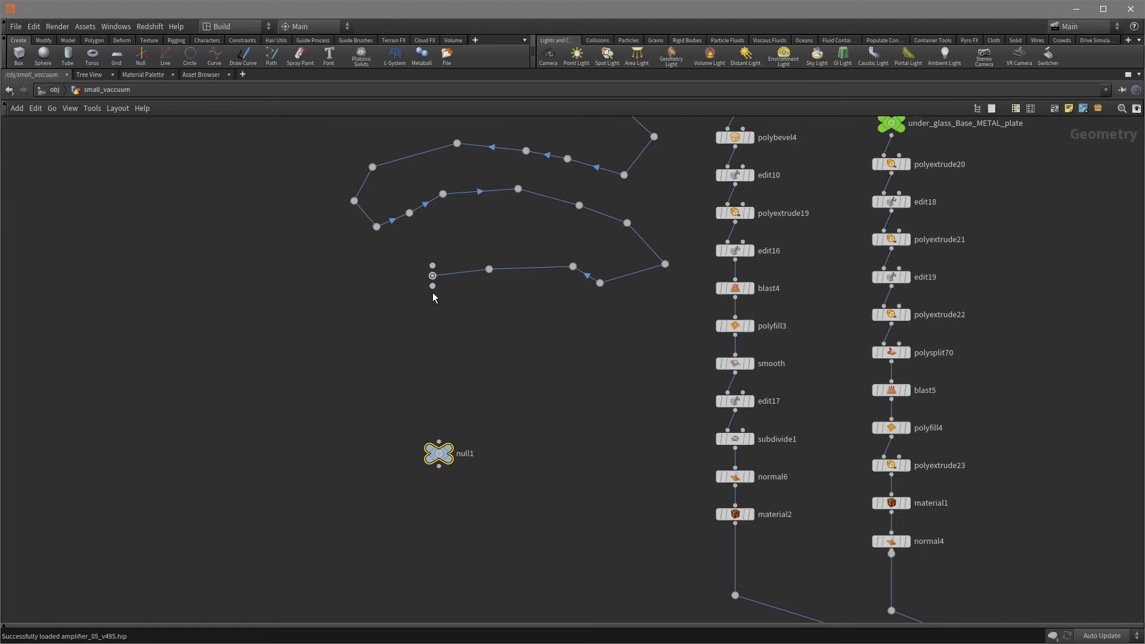
pyautogui.moveTo(432, 275); pyautogui.dragTo(437, 453)
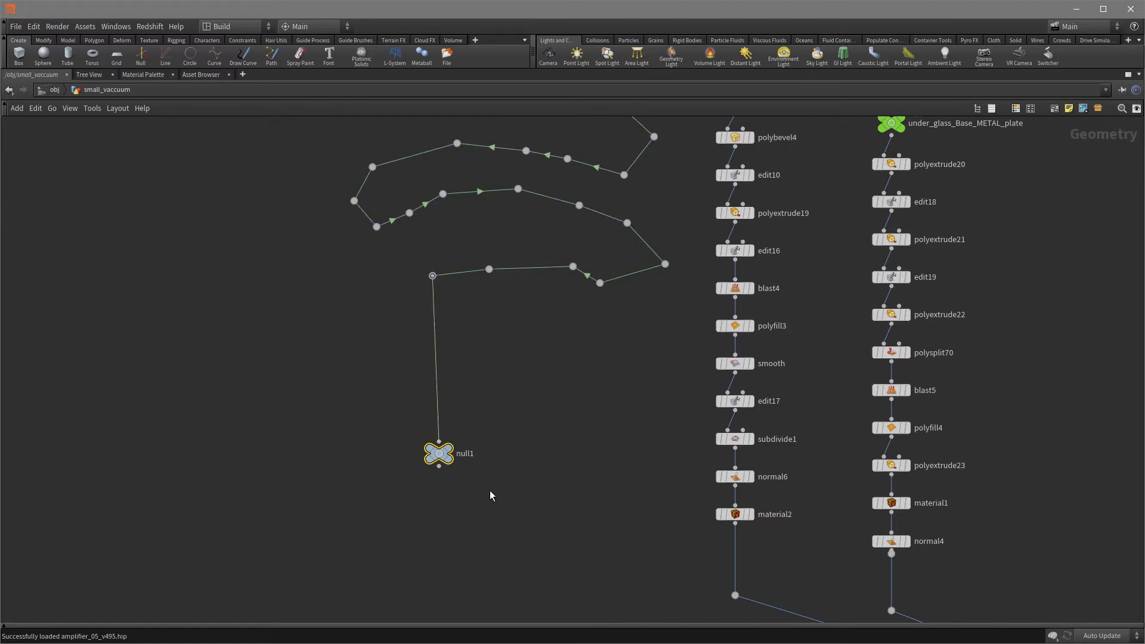
pyautogui.moveTo(562, 365)
pyautogui.write('nu')
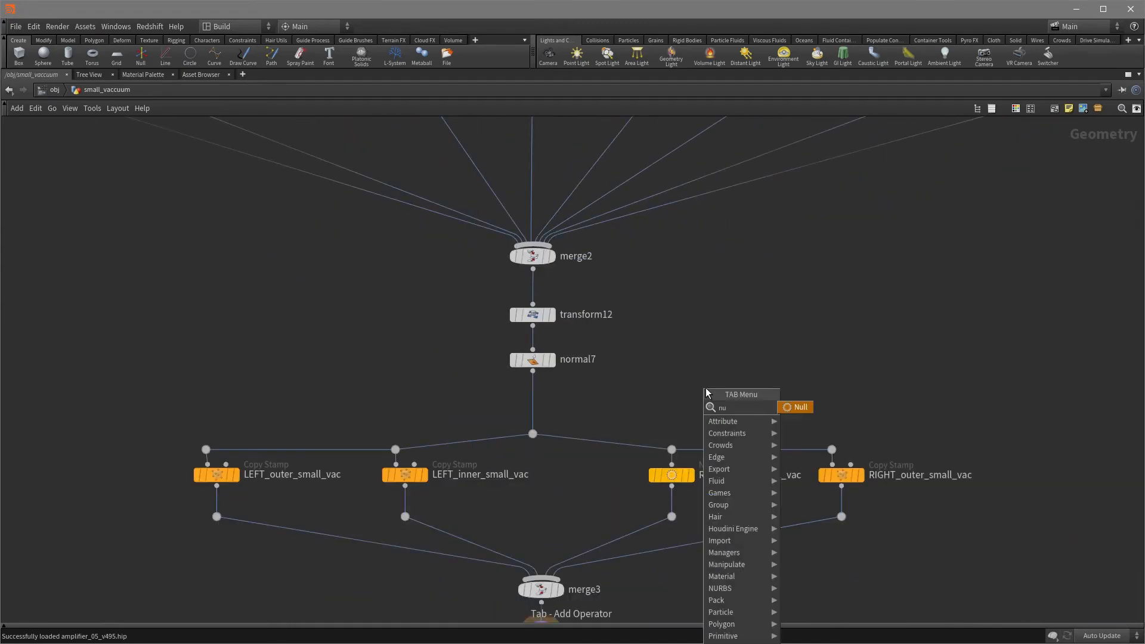
# Create a null node near merge2 and delete the dots to test the wiring
pyautogui.click(796, 407)
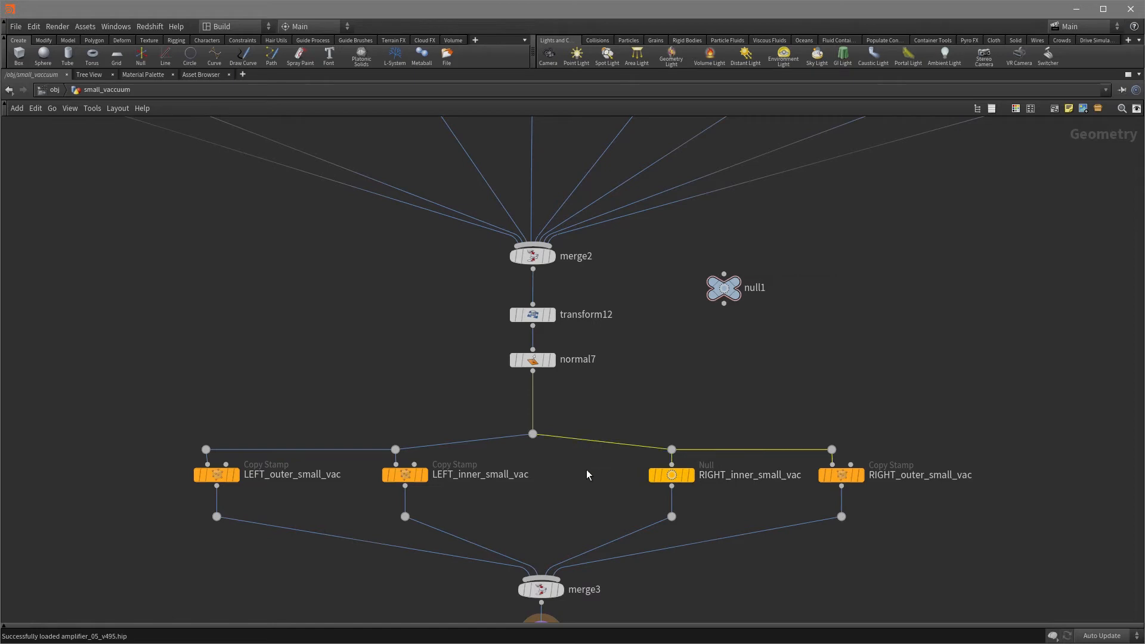
pyautogui.moveTo(603, 451)
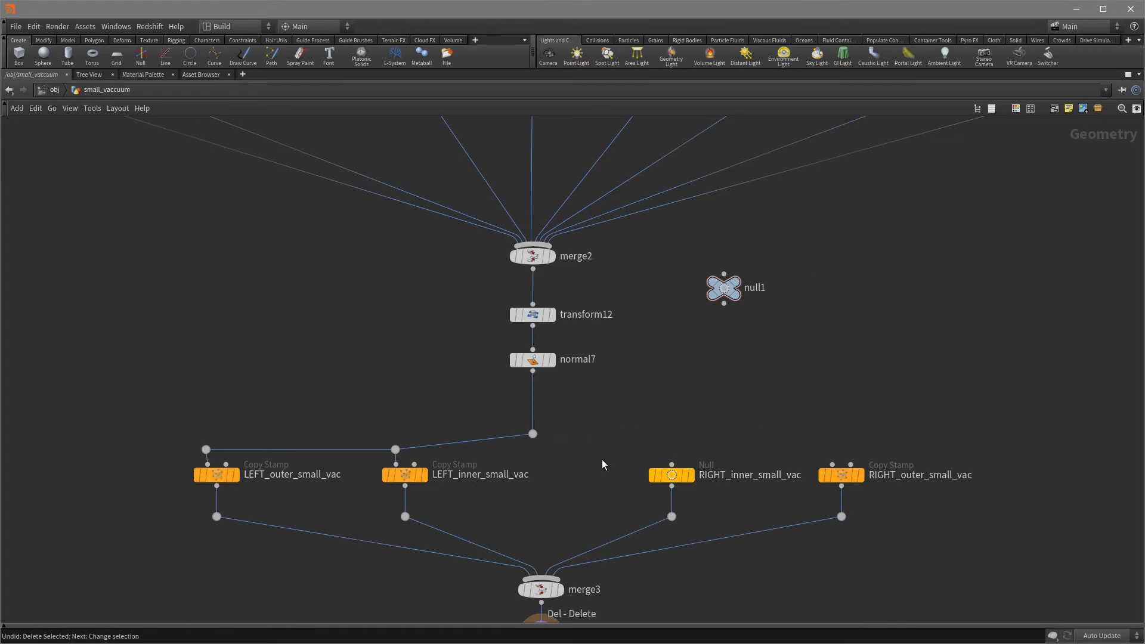
pyautogui.moveTo(818, 432)
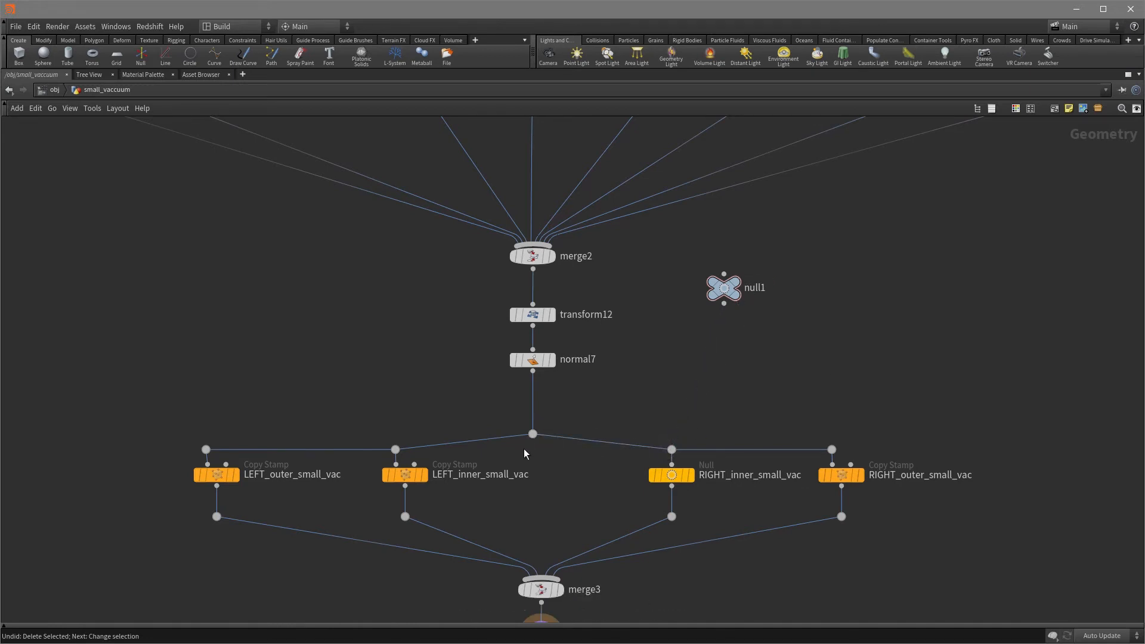
pyautogui.press('Delete')
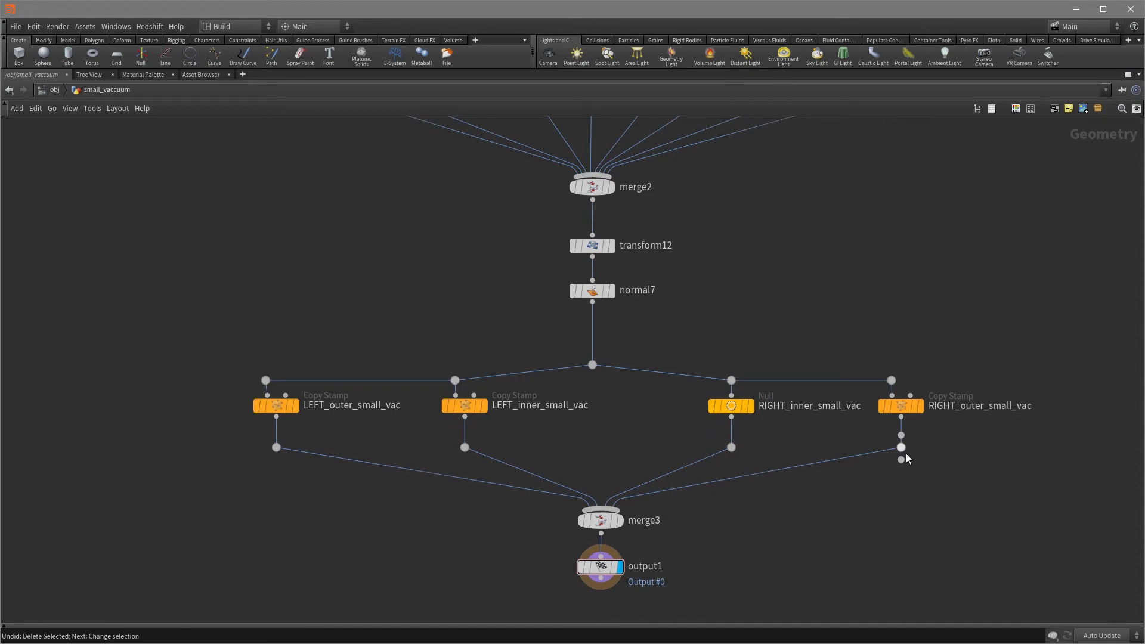
pyautogui.moveTo(898, 450)
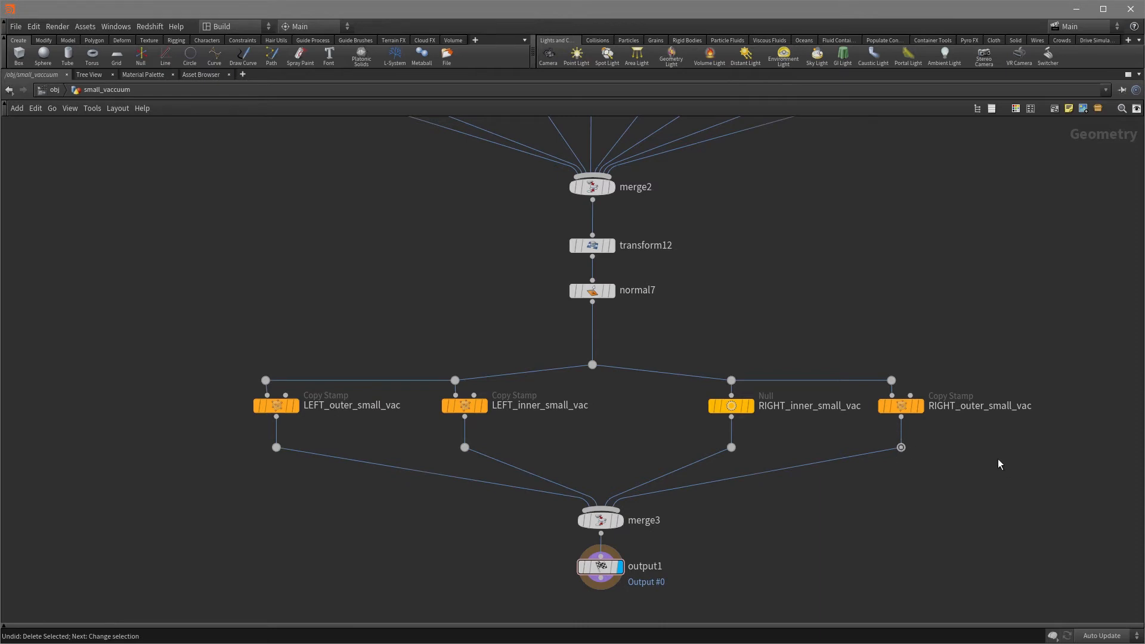
pyautogui.moveTo(998, 478)
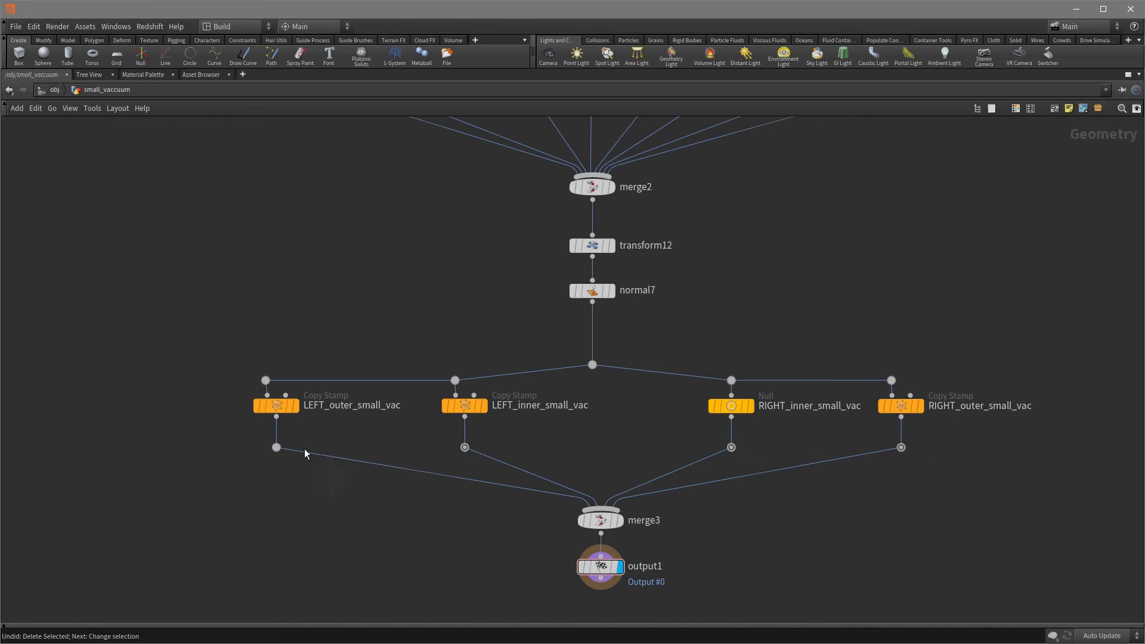
pyautogui.moveTo(829, 530)
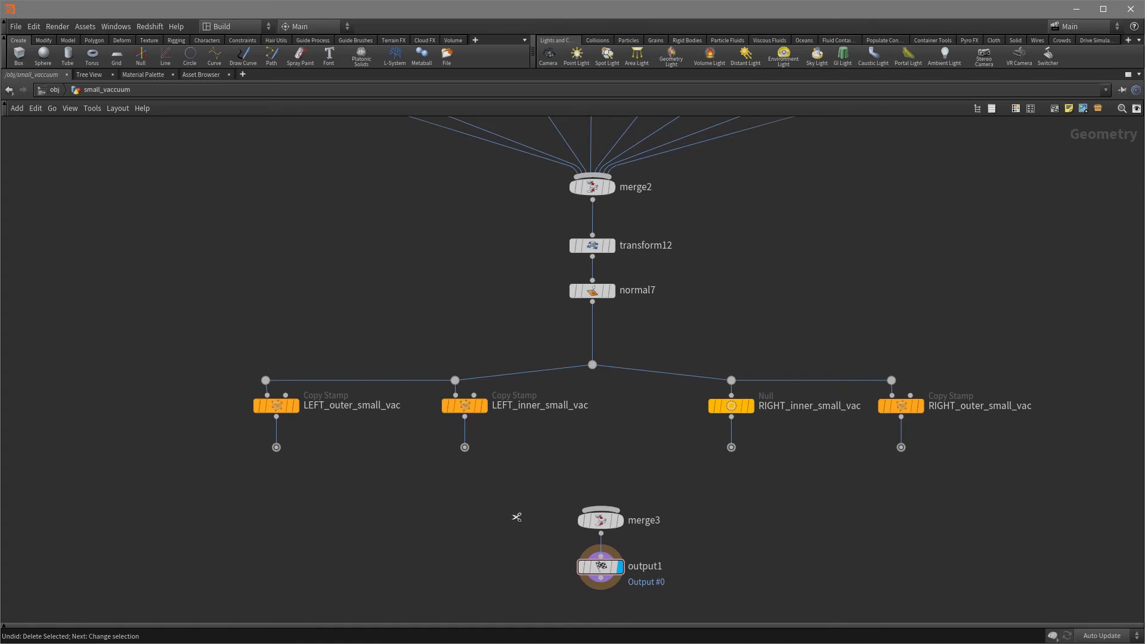
pyautogui.moveTo(952, 477)
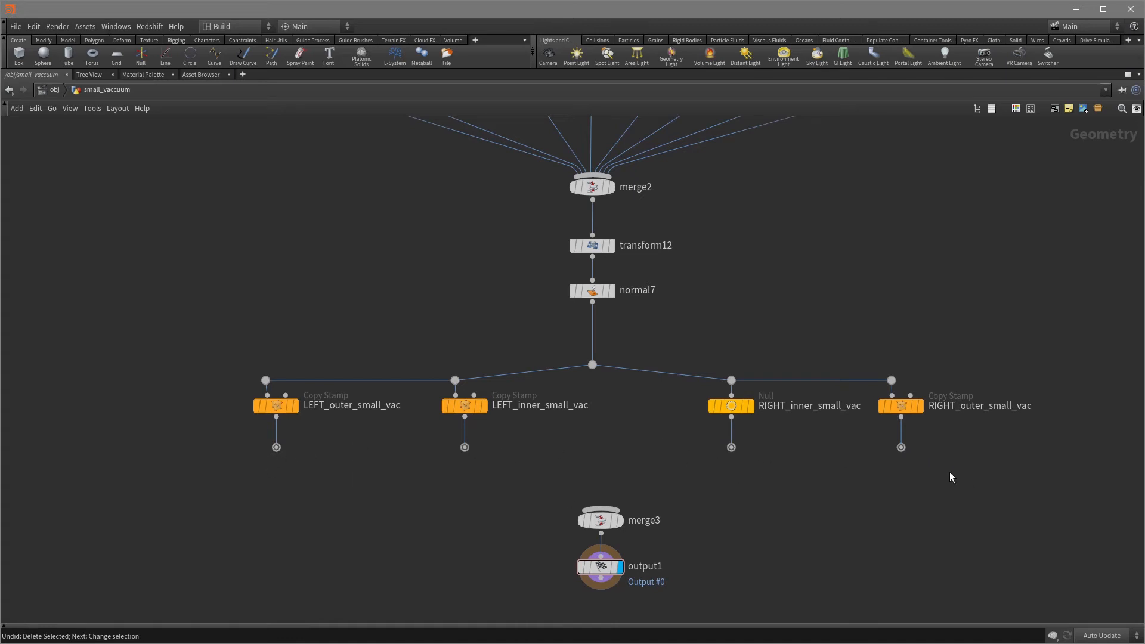
pyautogui.moveTo(1005, 526)
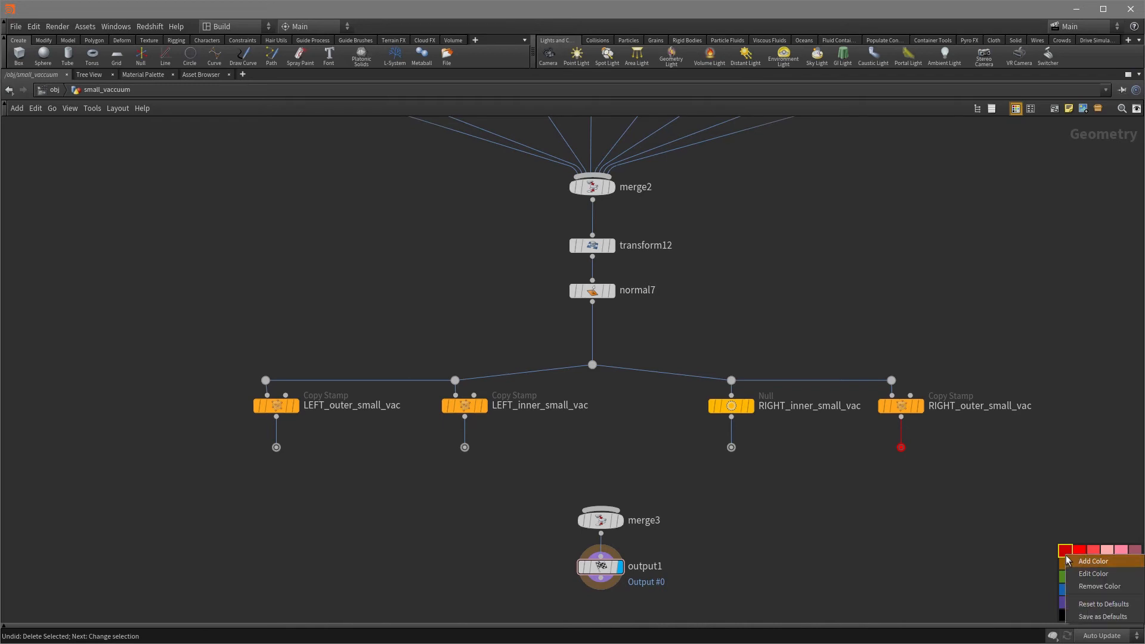
# Add a salmon swatch in the Color Palette and apply it to the wire dots
pyautogui.click(1092, 573)
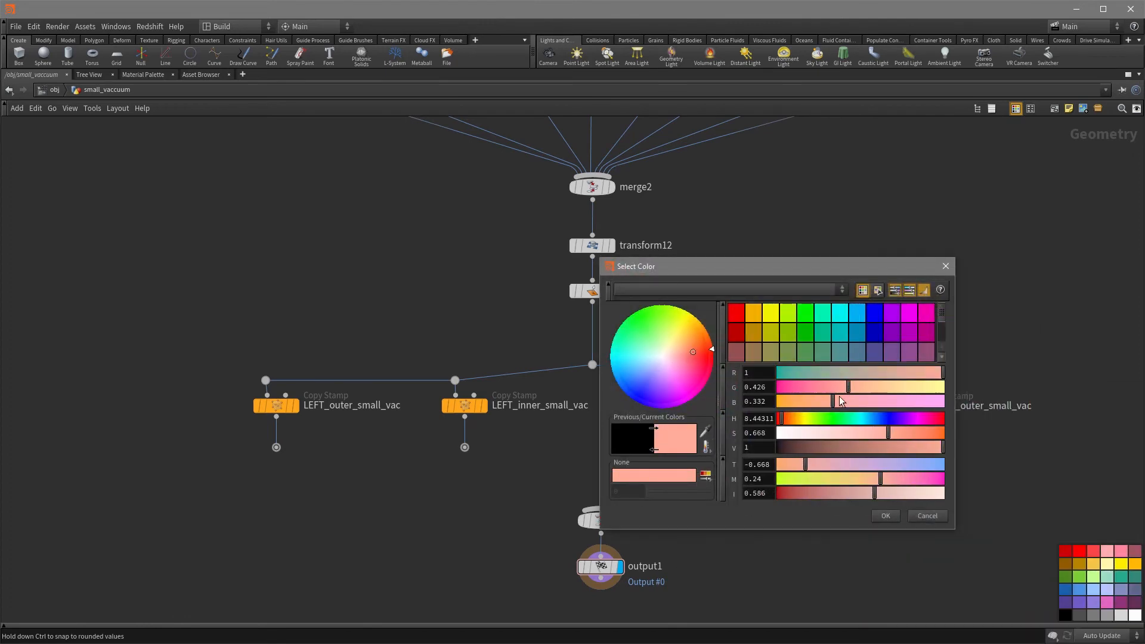
pyautogui.click(884, 515)
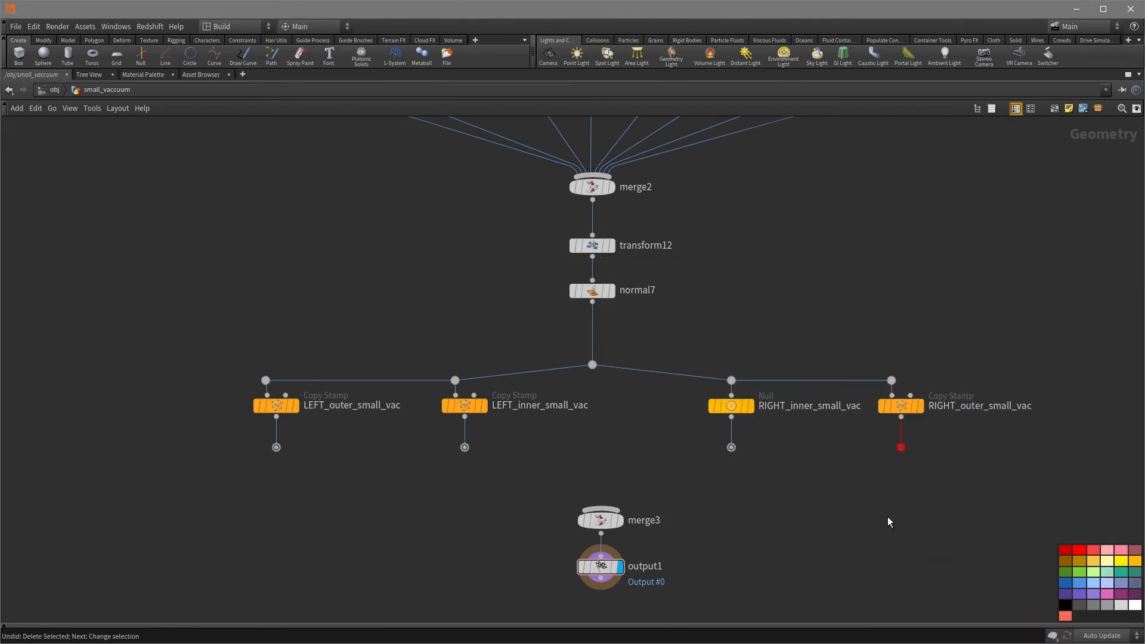
pyautogui.click(1064, 615)
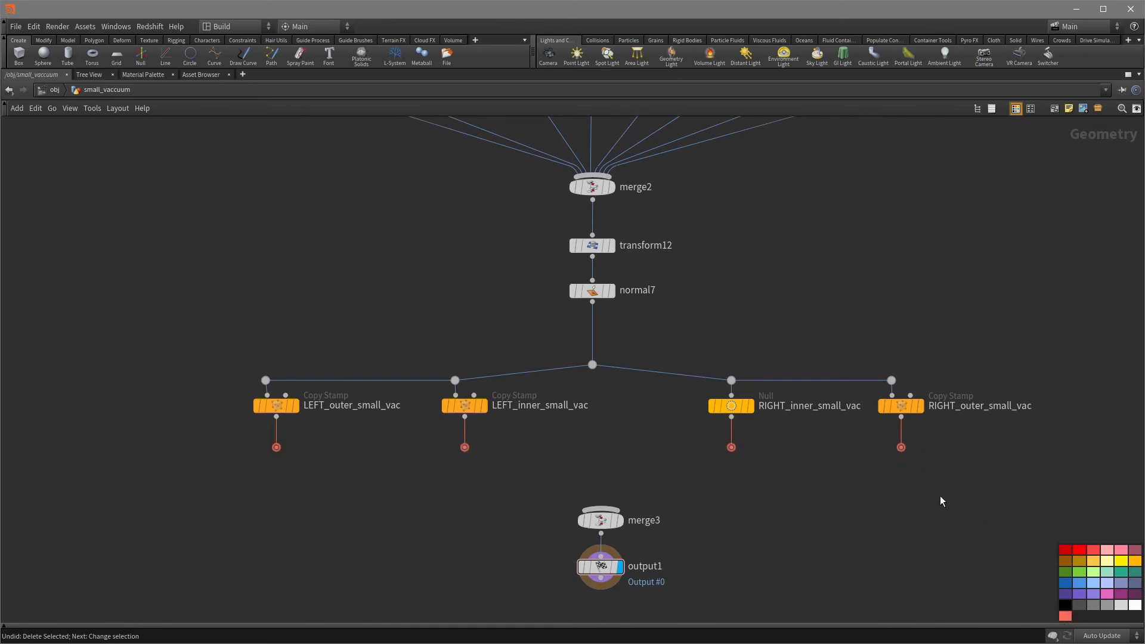
pyautogui.moveTo(977, 476)
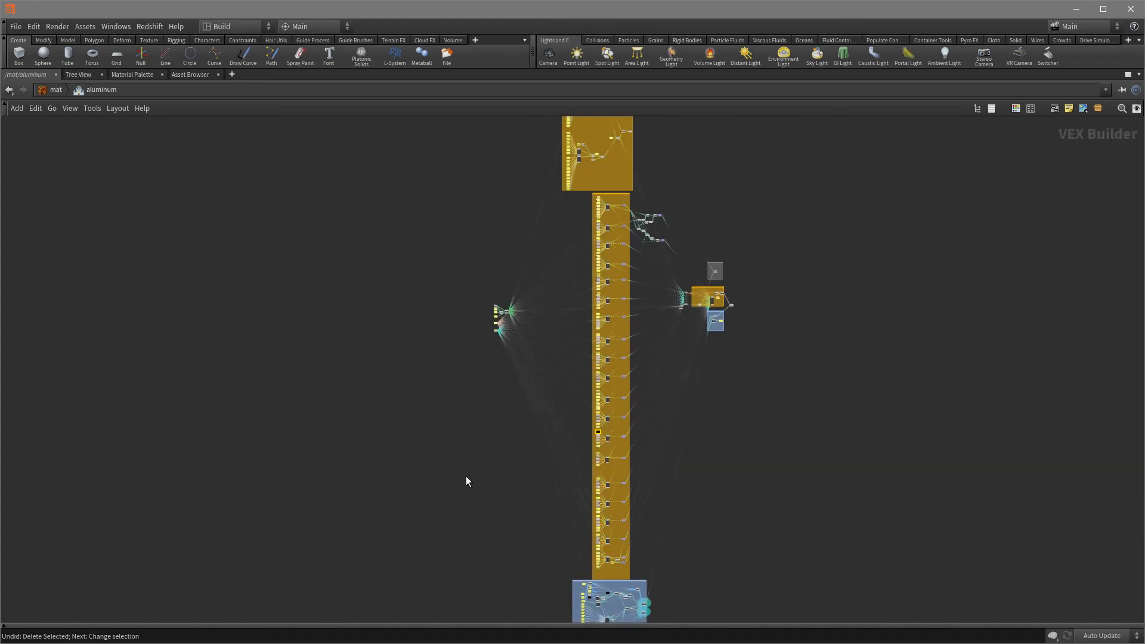
pyautogui.moveTo(478, 469)
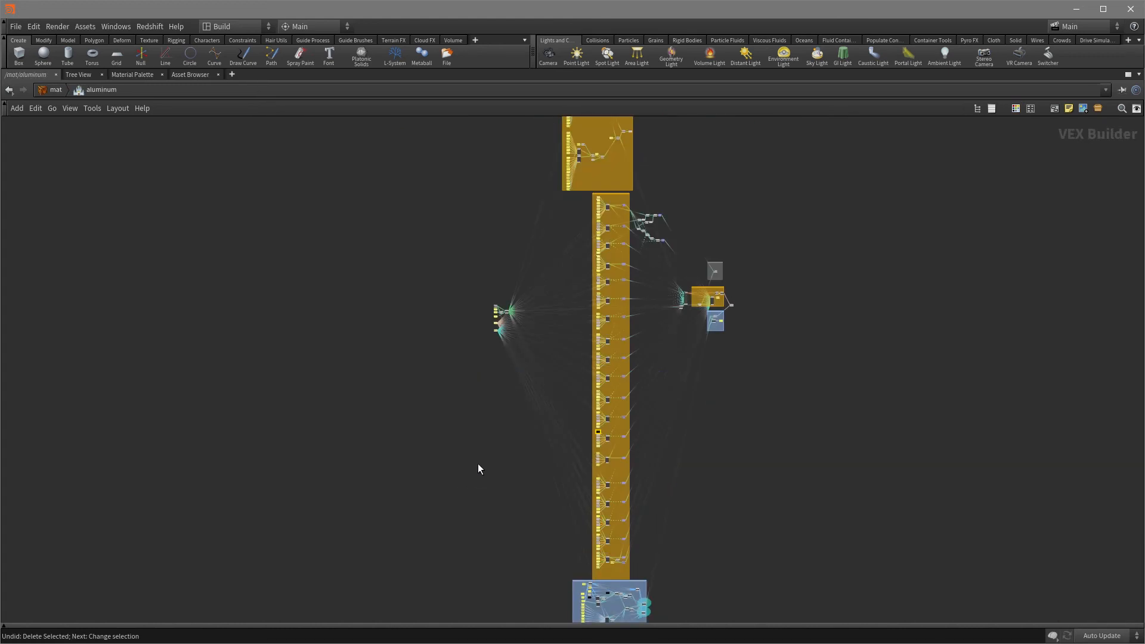
pyautogui.moveTo(531, 226)
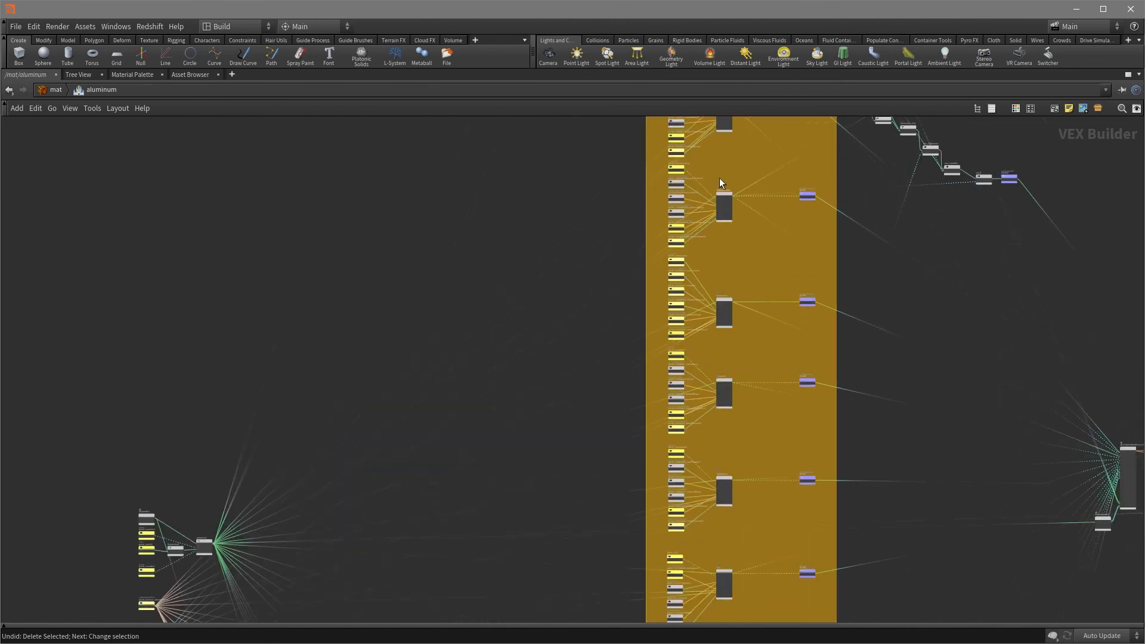
# Scroll-zoom around the /mat/aluminum VEX Builder network to survey its wires
pyautogui.scroll(-3)
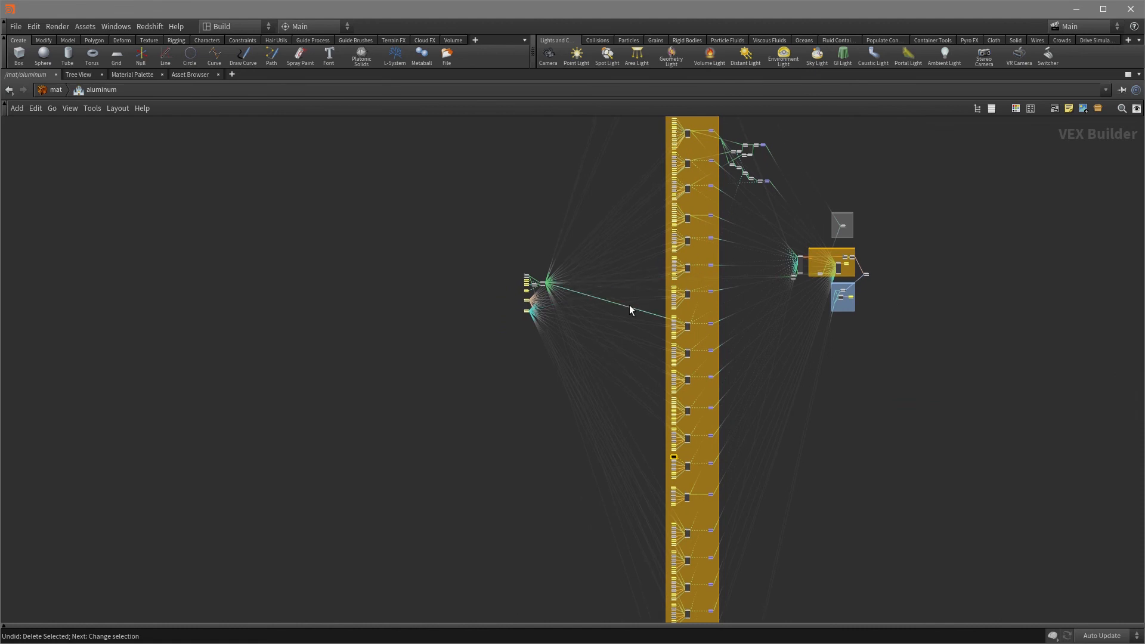
pyautogui.moveTo(460, 471)
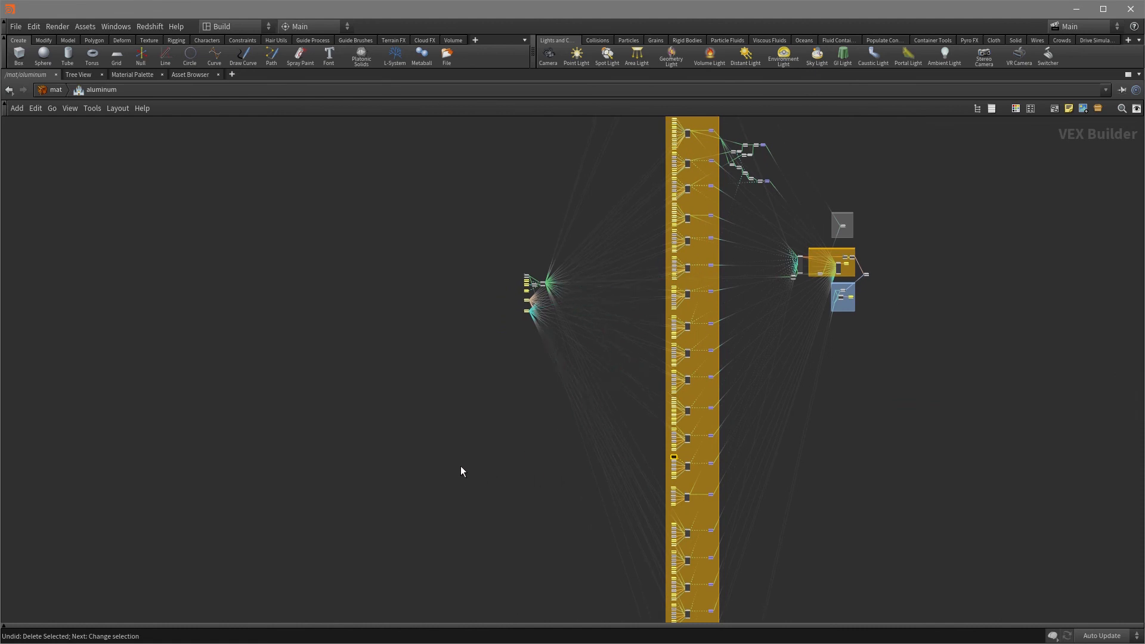
pyautogui.press('d')
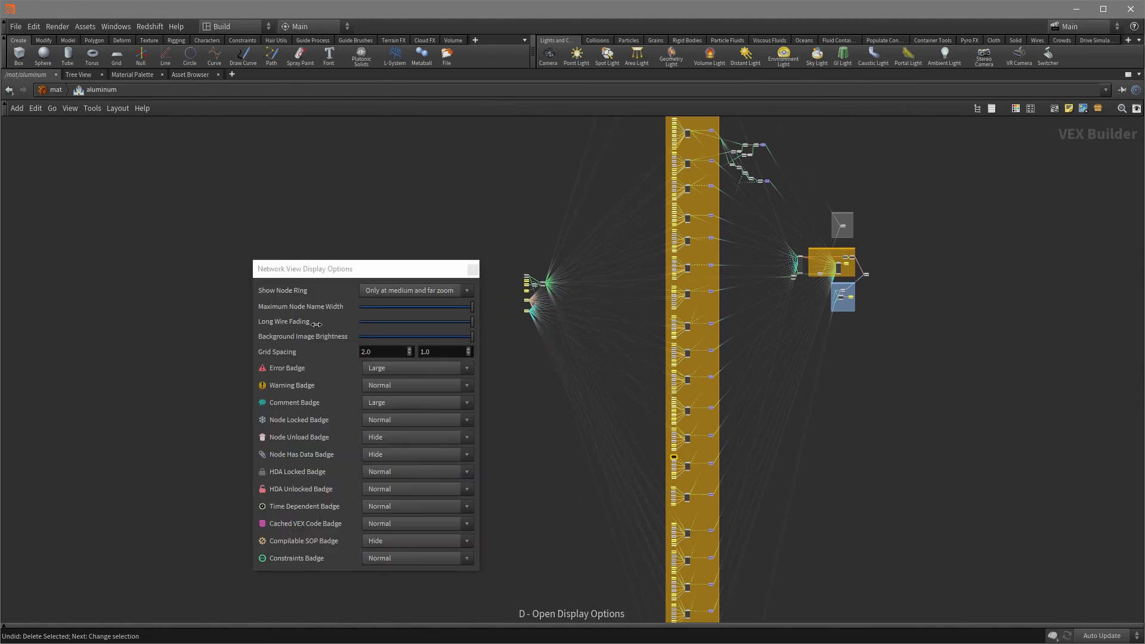
pyautogui.moveTo(472, 320); pyautogui.dragTo(359, 321)
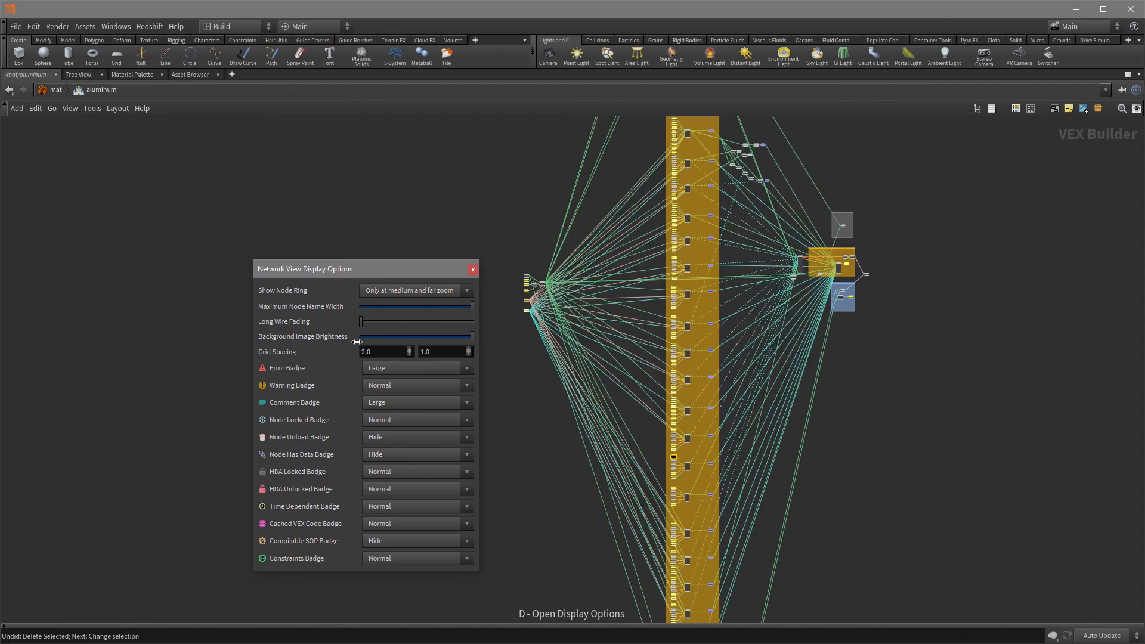
pyautogui.moveTo(547, 519)
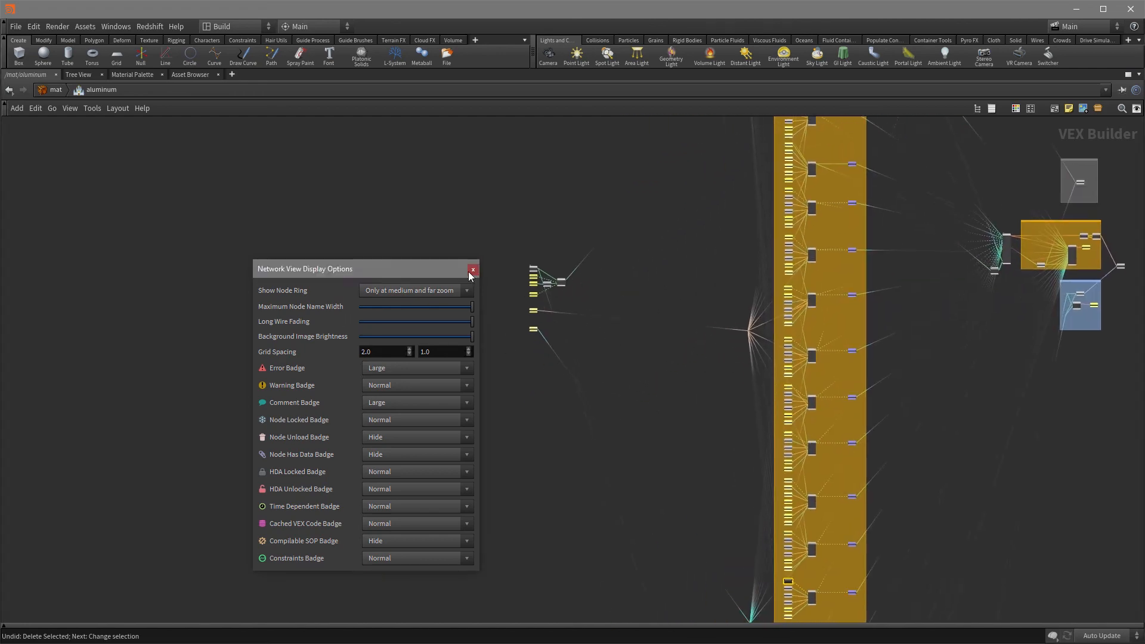
pyautogui.click(473, 270)
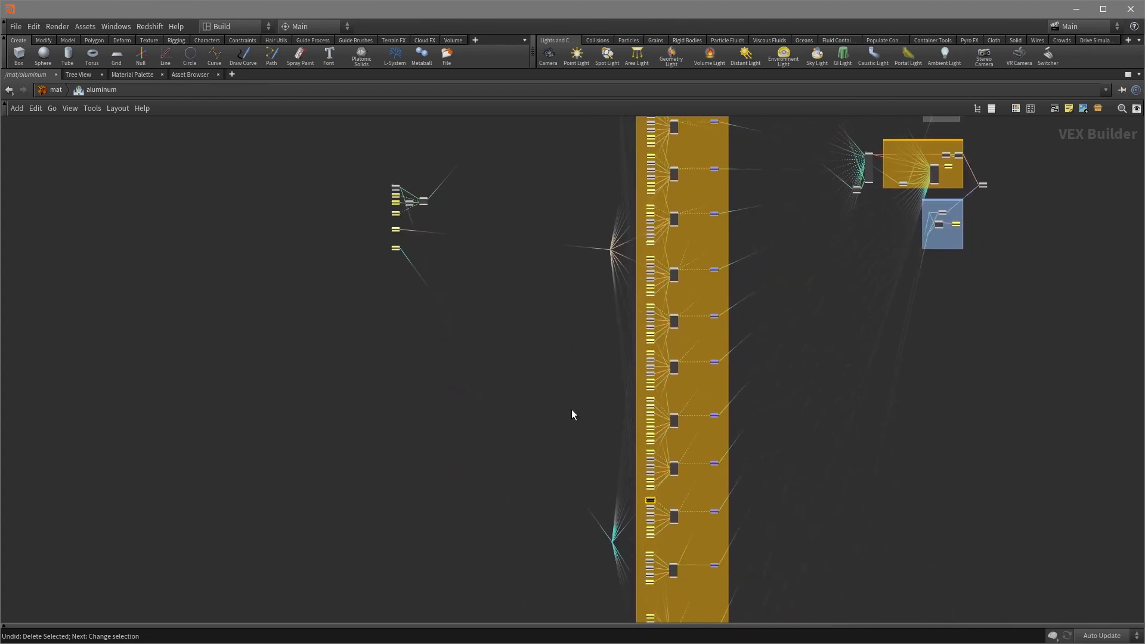